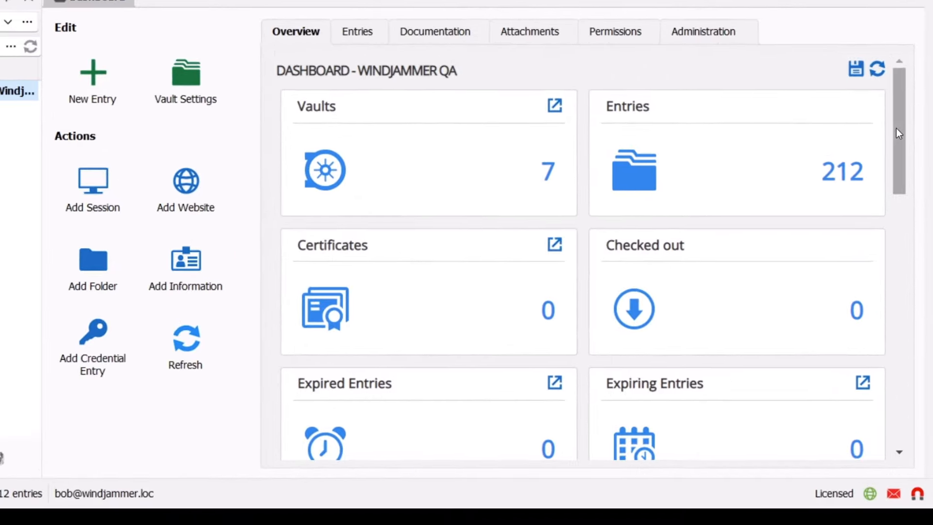
Review the Session, Contact, Document and Synchronizer entry types, then launch Downhill 2 with its VPN
{"action": "scroll", "scroll_direction": "down", "scroll_amount": 3}
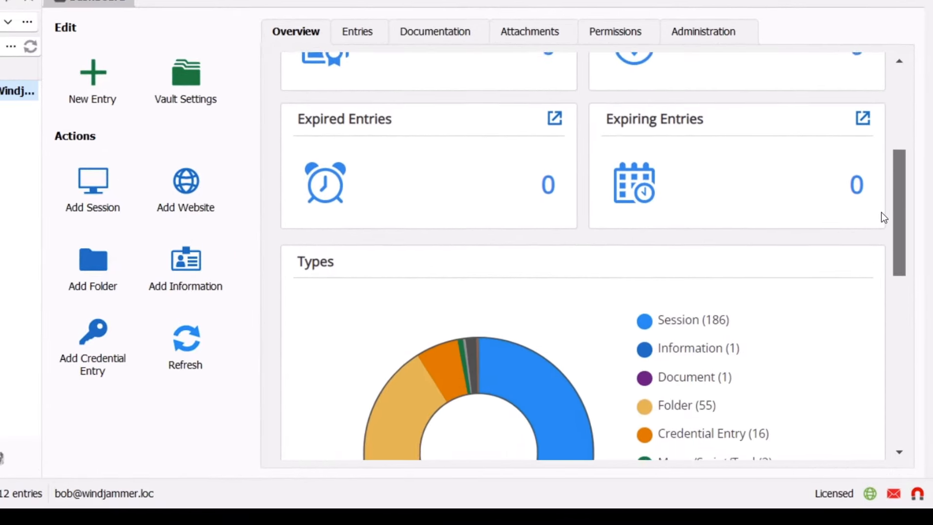
{"action": "scroll", "scroll_direction": "down", "scroll_amount": 3}
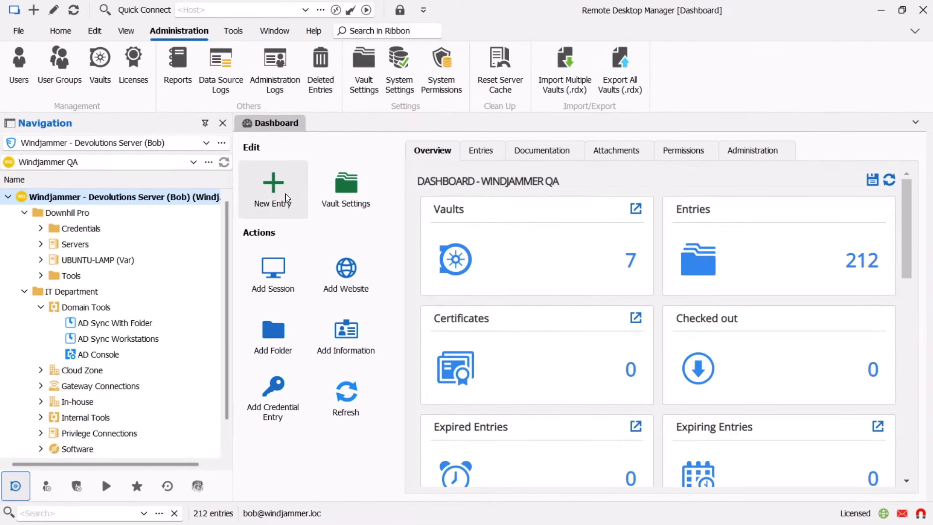
{"action": "left_click", "coordinate": [273, 185]}
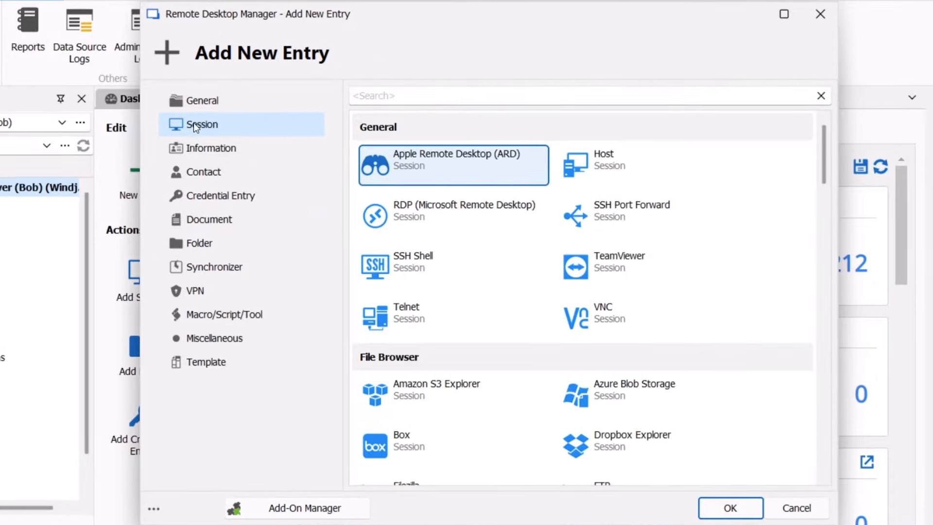
{"action": "left_click", "coordinate": [204, 173]}
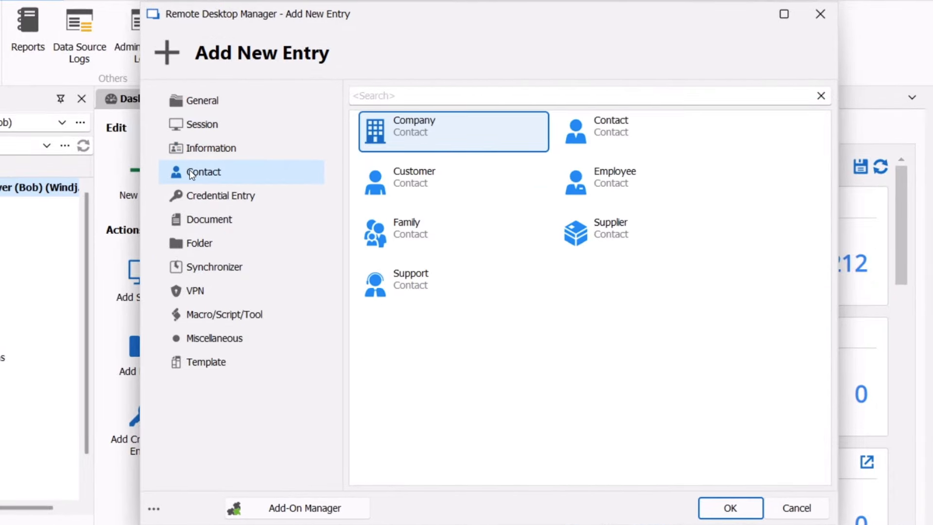
{"action": "left_click", "coordinate": [209, 219]}
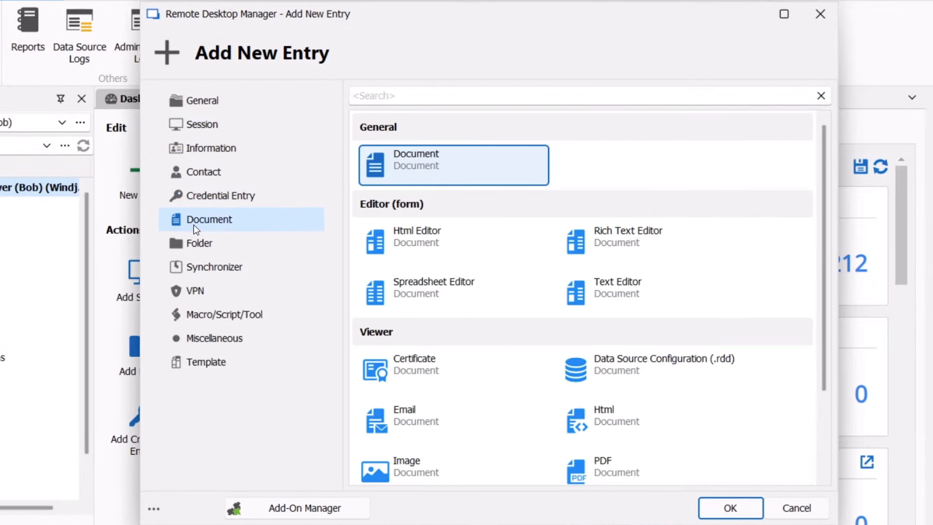
{"action": "left_click", "coordinate": [215, 267]}
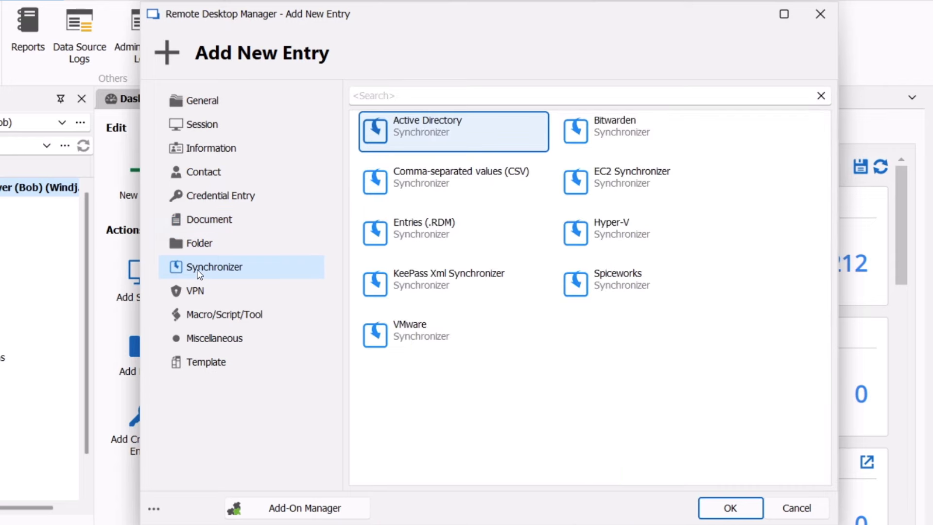
{"action": "left_click", "coordinate": [195, 291]}
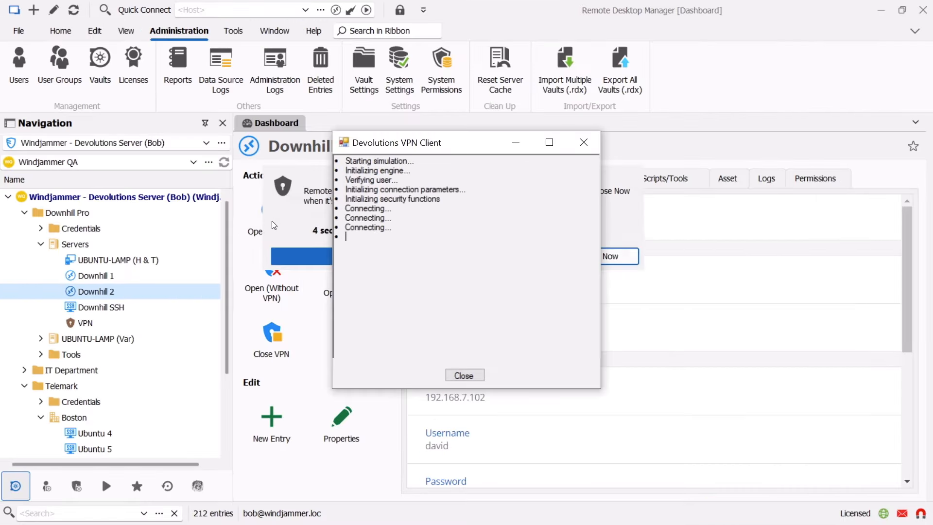
View the Ubuntu 4 broadcasting session and bring up User Groups on the SQL Server data source
{"action": "left_click", "coordinate": [464, 375]}
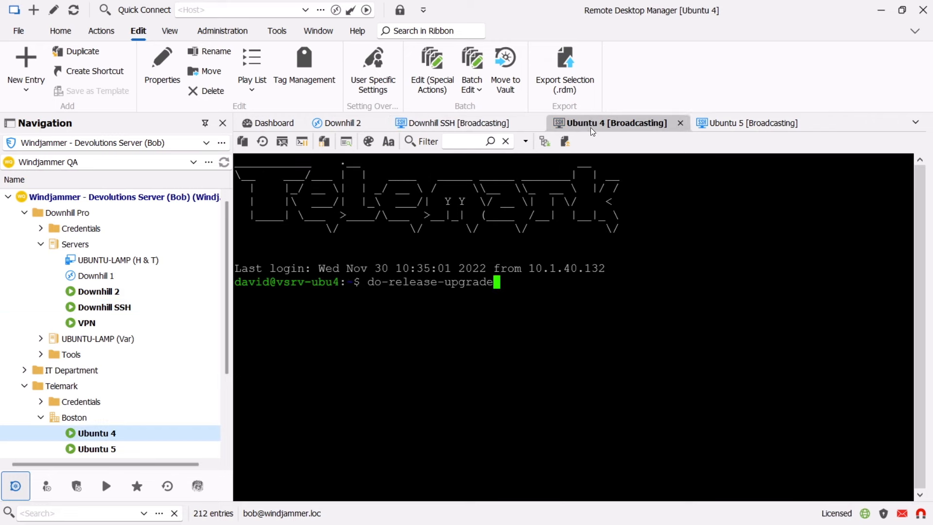
{"action": "left_click", "coordinate": [756, 123]}
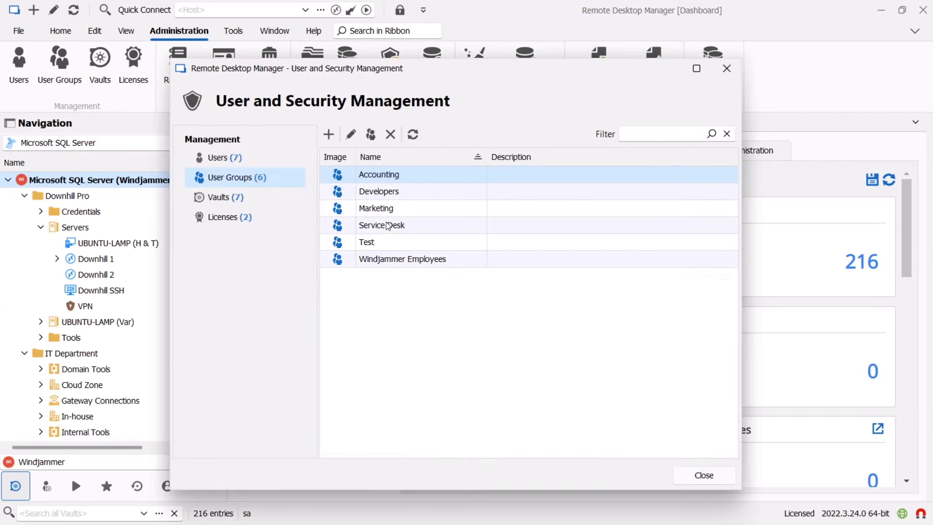
Edit the Service Desk user group and review its Vaults access page
{"action": "left_click", "coordinate": [381, 225]}
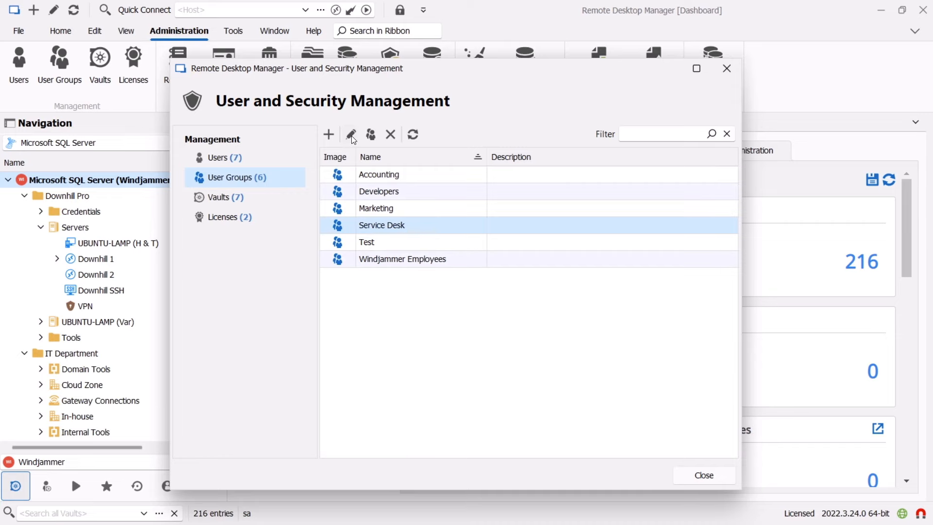
{"action": "left_click", "coordinate": [351, 135]}
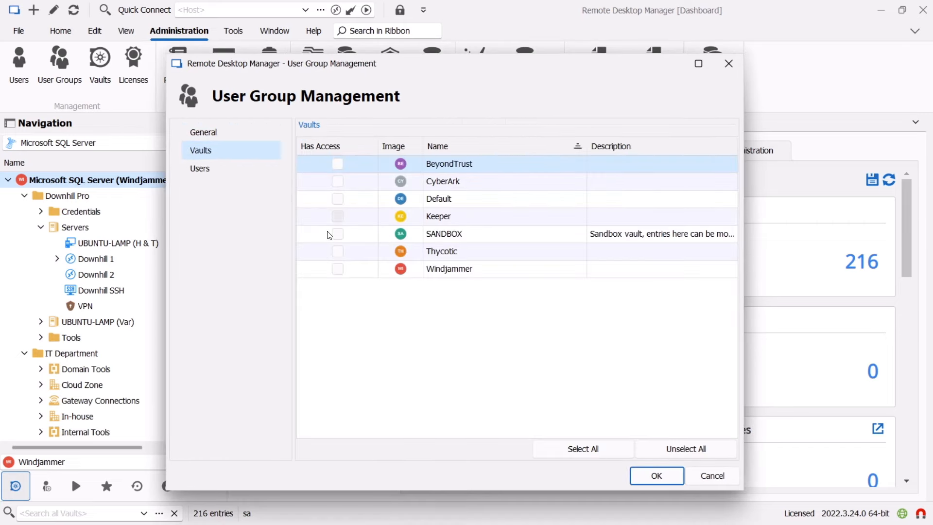
{"action": "left_click", "coordinate": [200, 168]}
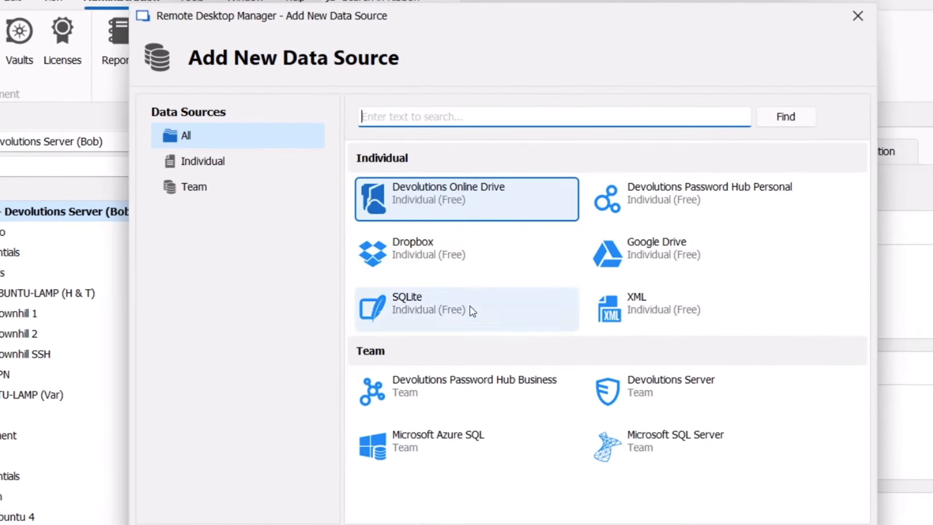
{"action": "mouse_move", "coordinate": [717, 272]}
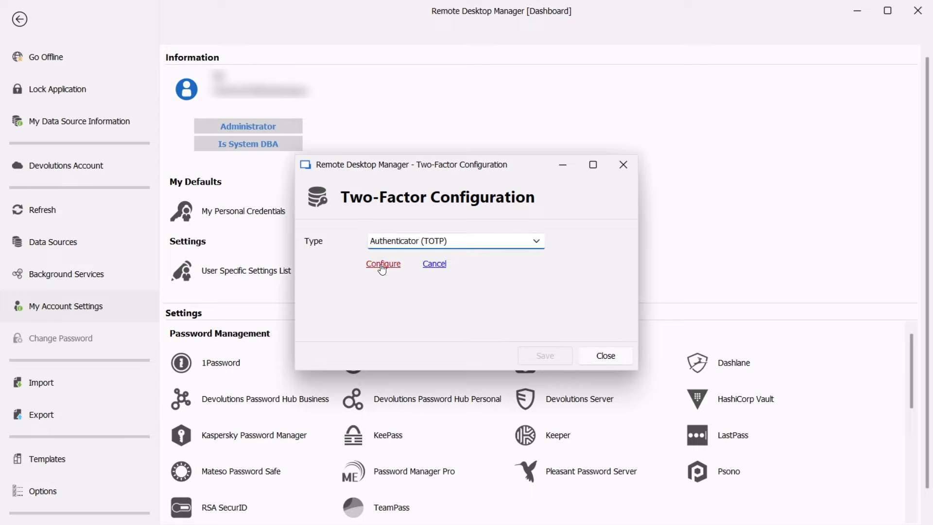
Configure Authenticator (TOTP) two-factor authentication in My Account Settings
{"action": "left_click", "coordinate": [384, 264]}
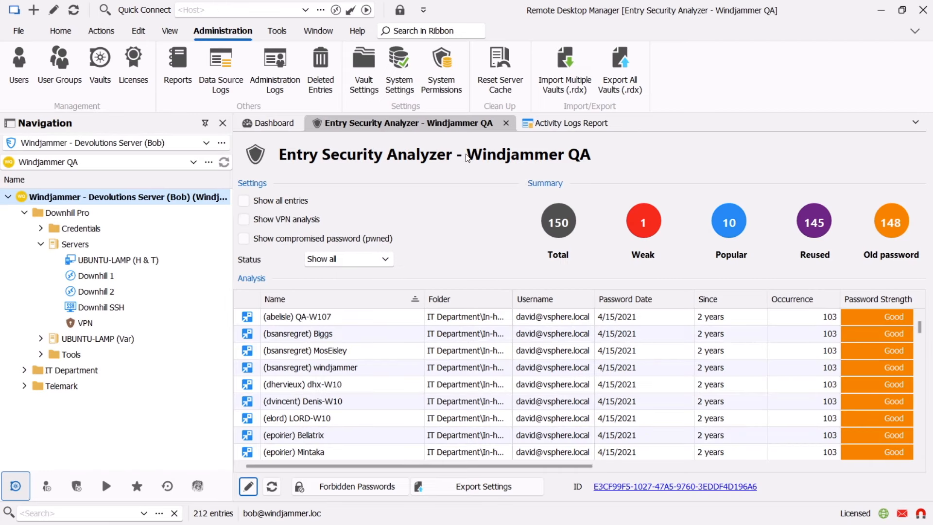
Show the Activity Logs Report and scroll through the opened sessions and credential usage
{"action": "left_click", "coordinate": [576, 123]}
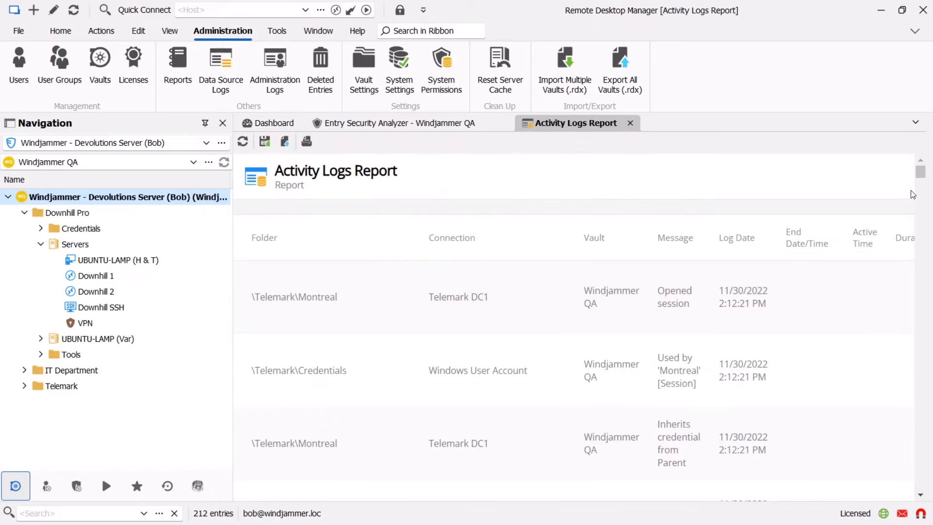
{"action": "scroll", "scroll_direction": "down", "scroll_amount": 3}
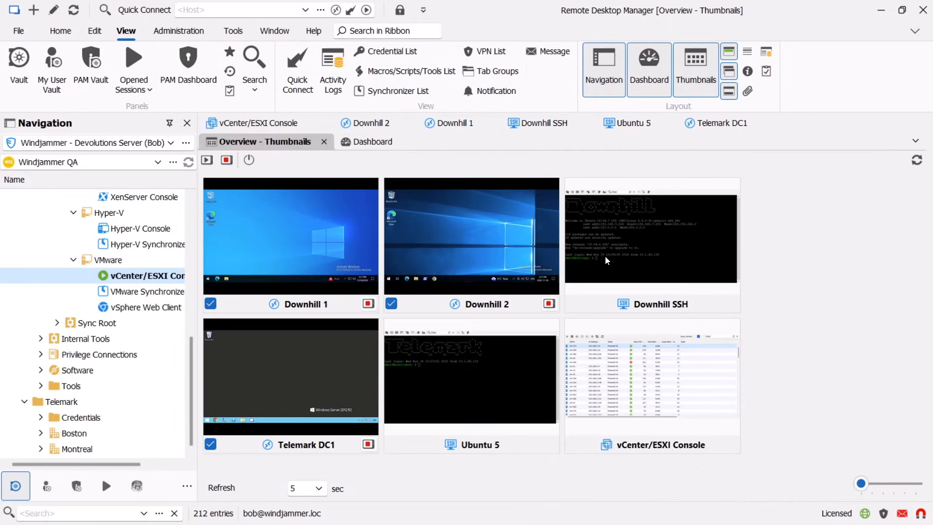
Launch Downhill SSH from its thumbnail preview, then bring the Downhill 1 Windows session forward
{"action": "double_click", "coordinate": [653, 238]}
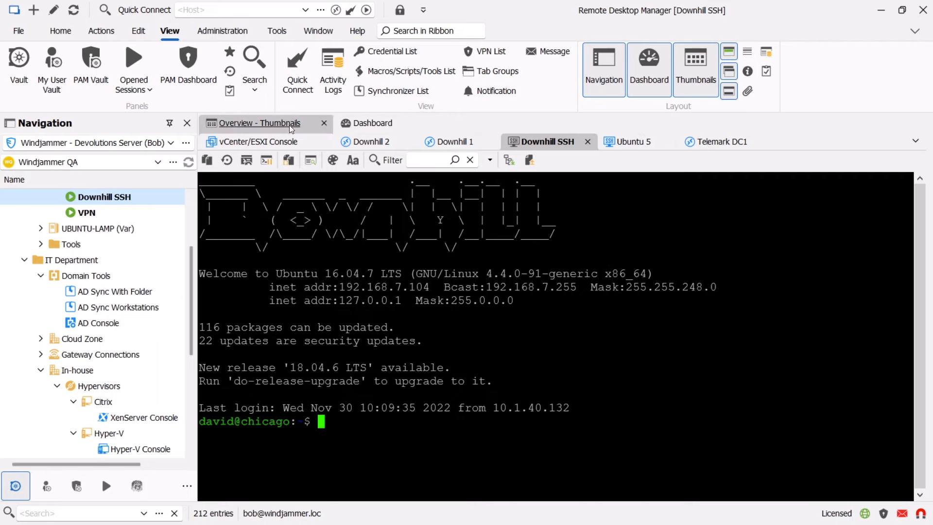
{"action": "left_click", "coordinate": [455, 142]}
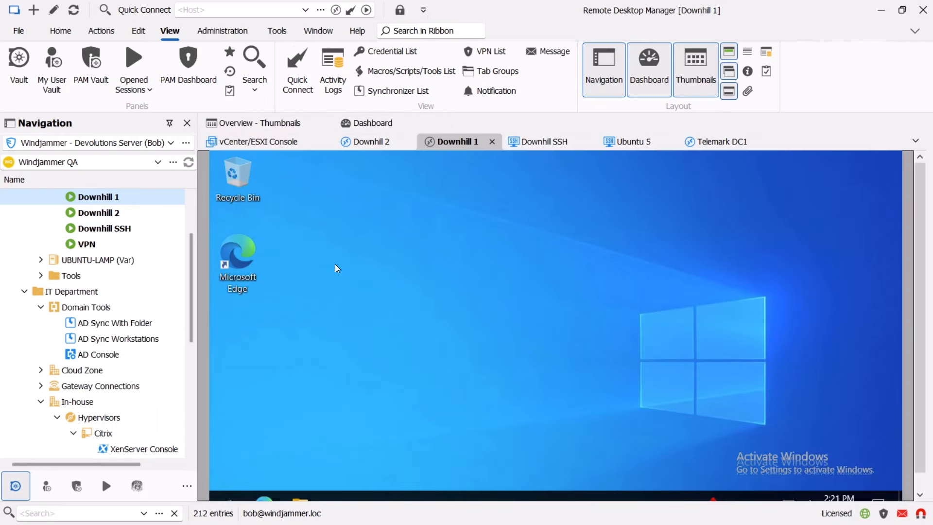